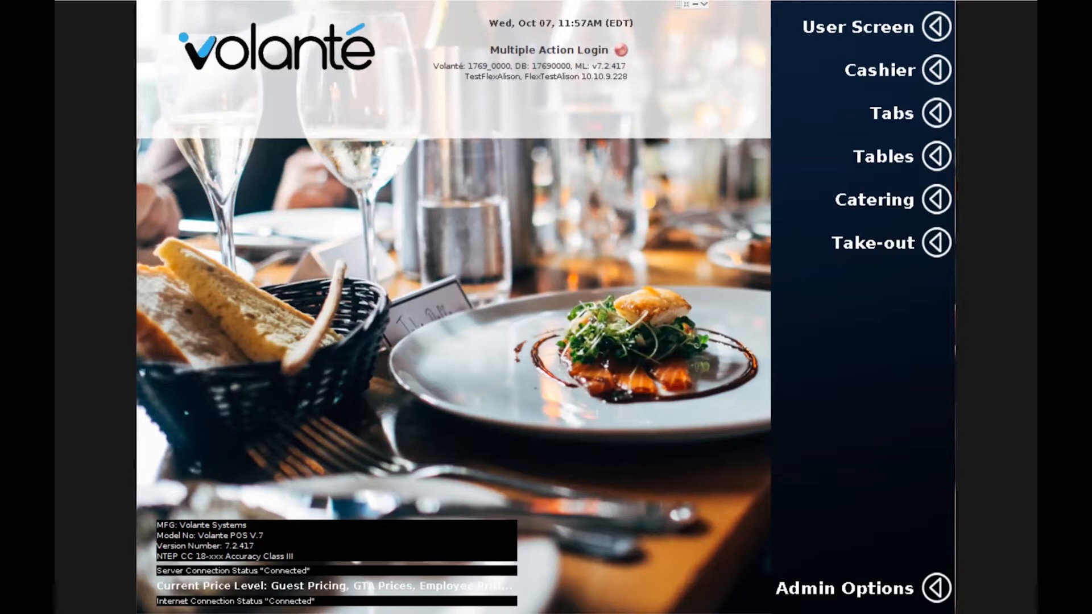
mouse_move(918, 236)
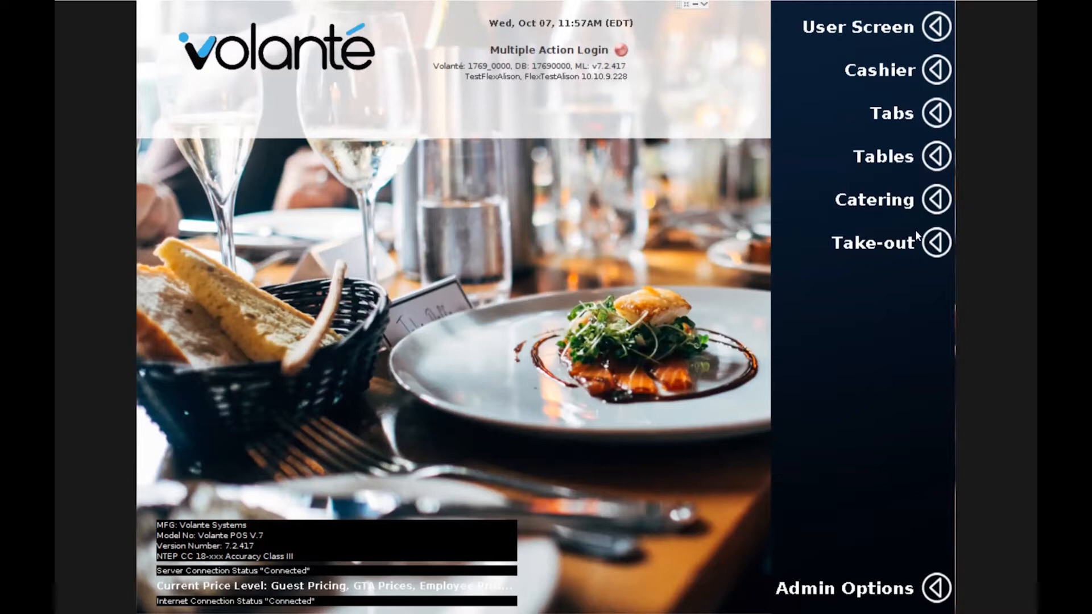
click(872, 242)
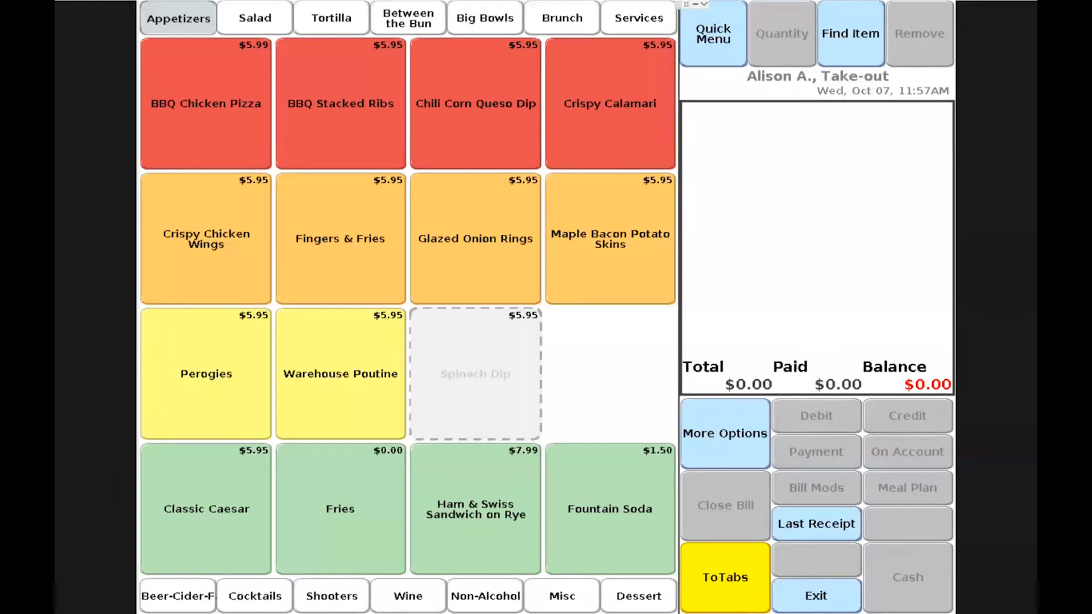
mouse_move(797, 297)
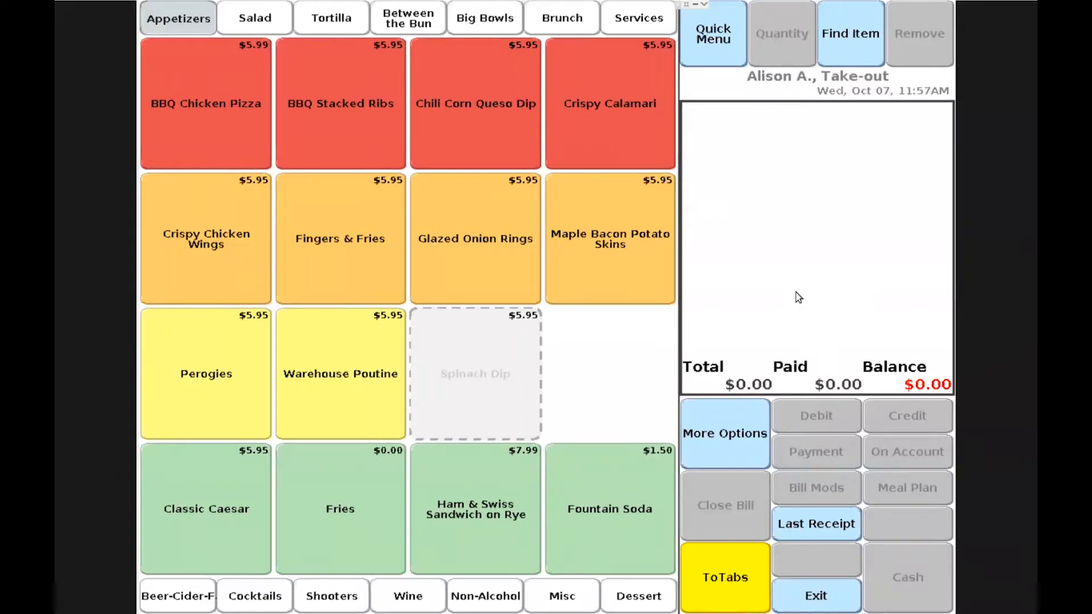
mouse_move(620, 252)
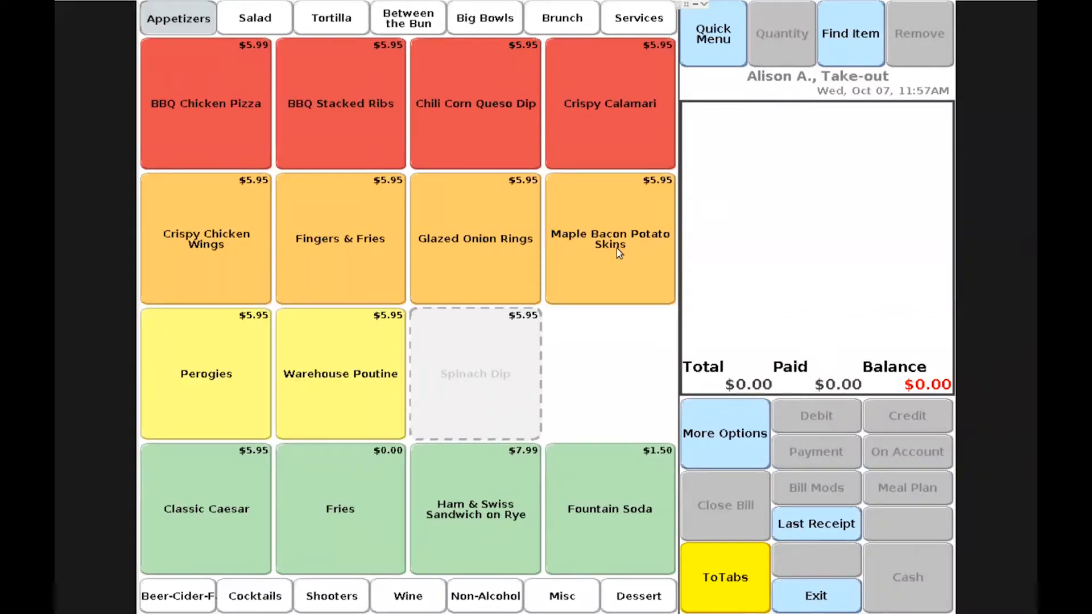
Step: Add Maple Bacon Potato Skins and accept $5.95 cash, leaving a $0.00 balance
click(608, 239)
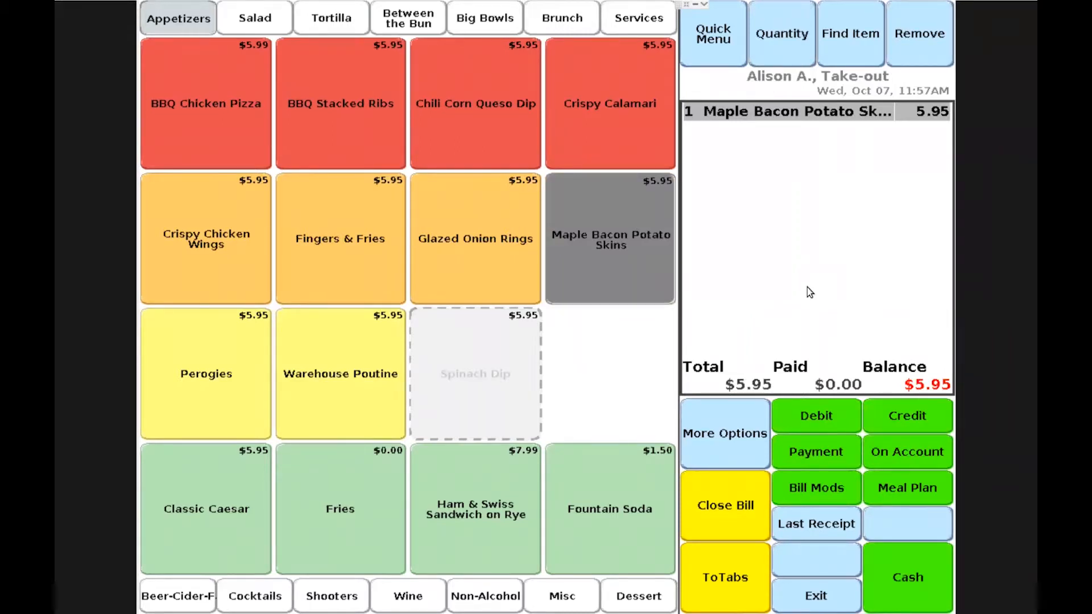
mouse_move(865, 357)
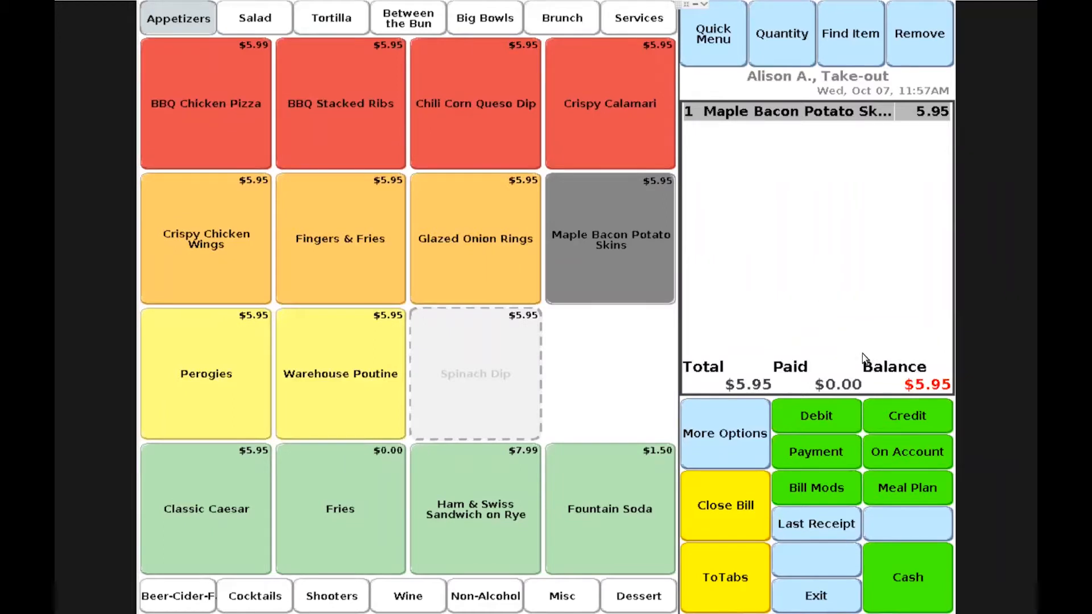
click(905, 576)
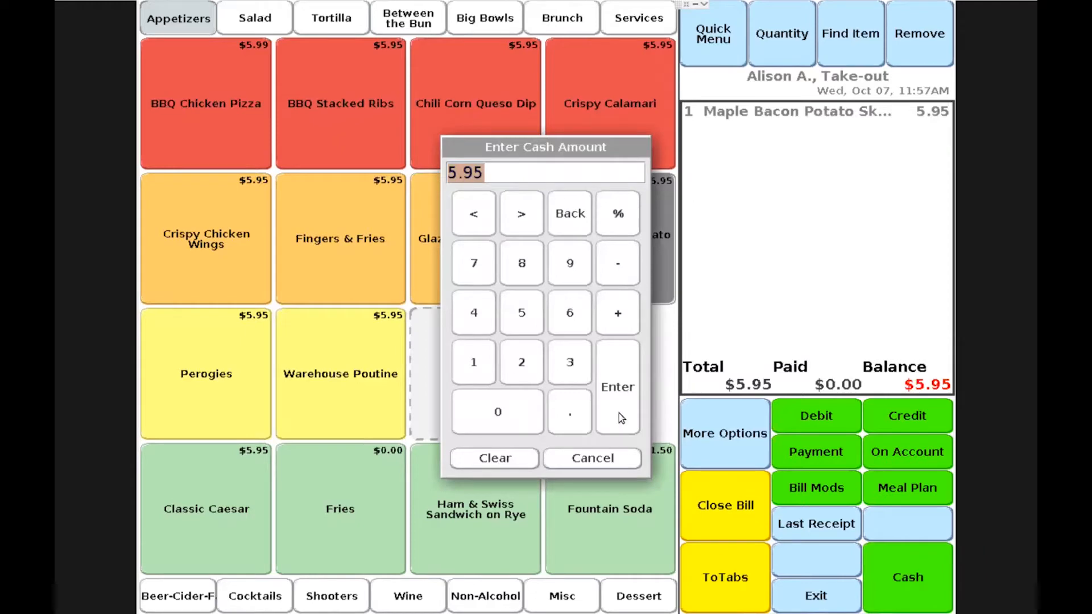
click(616, 387)
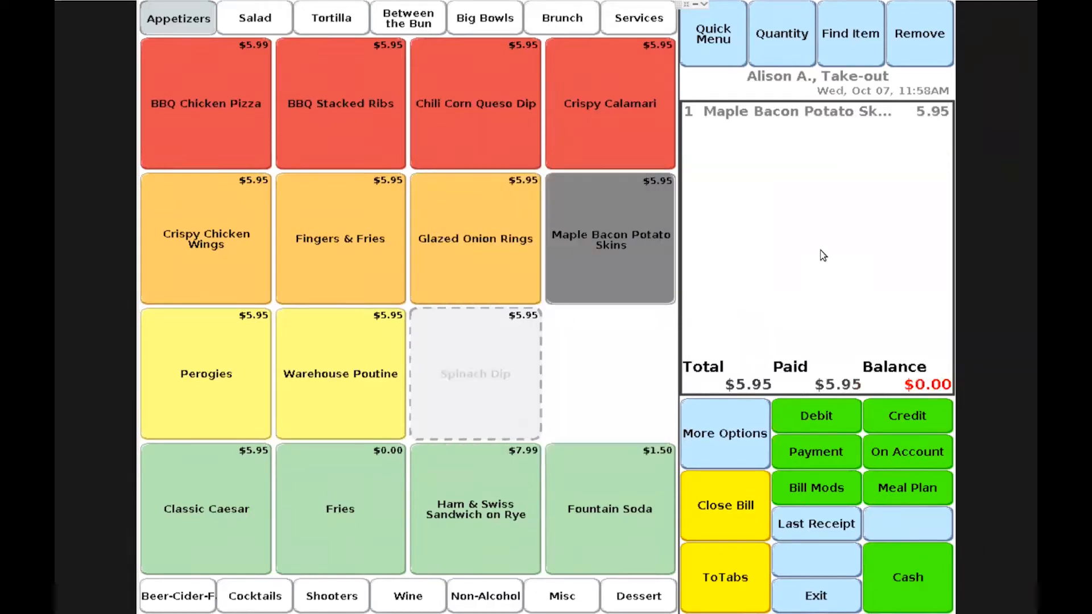
mouse_move(818, 503)
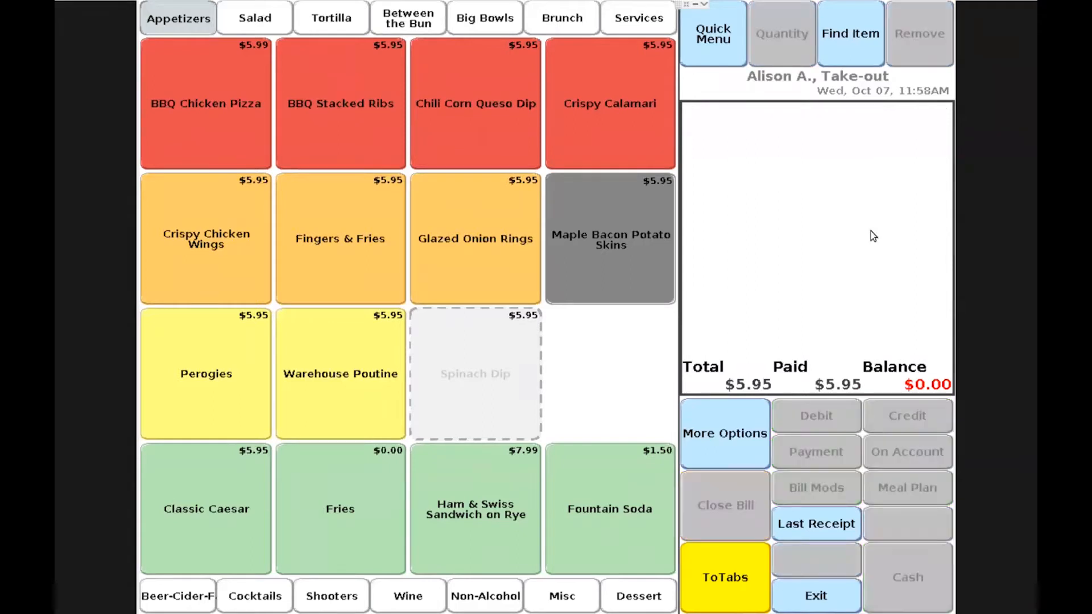
mouse_move(829, 292)
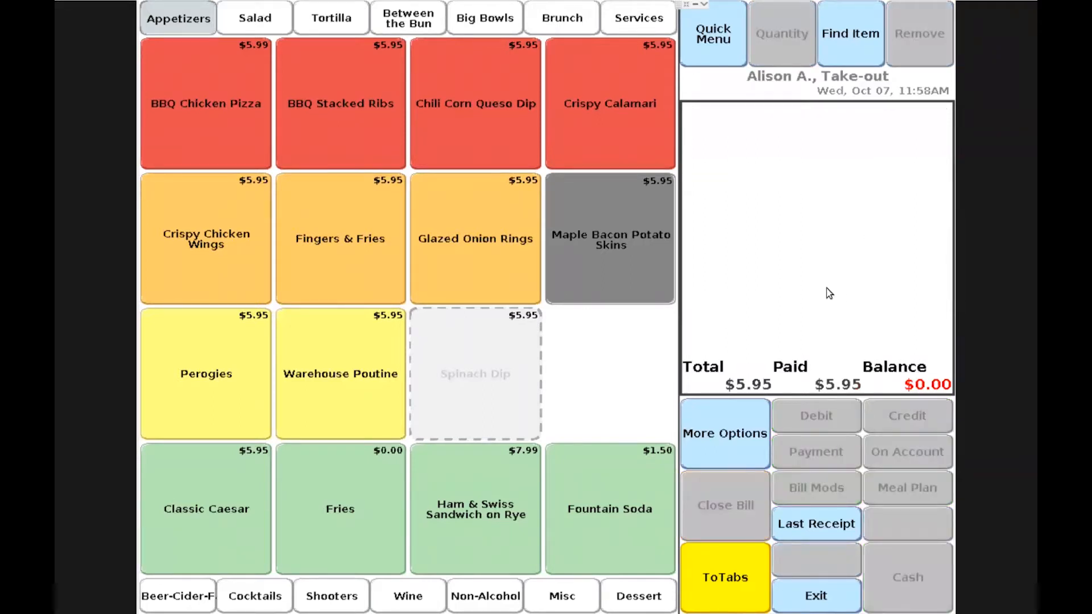
mouse_move(836, 536)
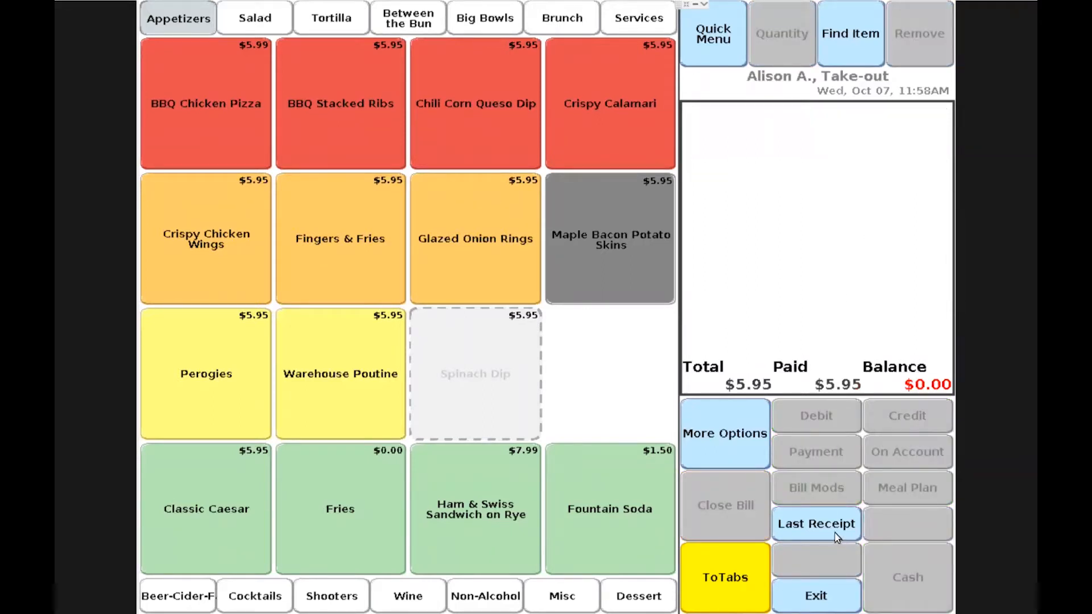
mouse_move(862, 356)
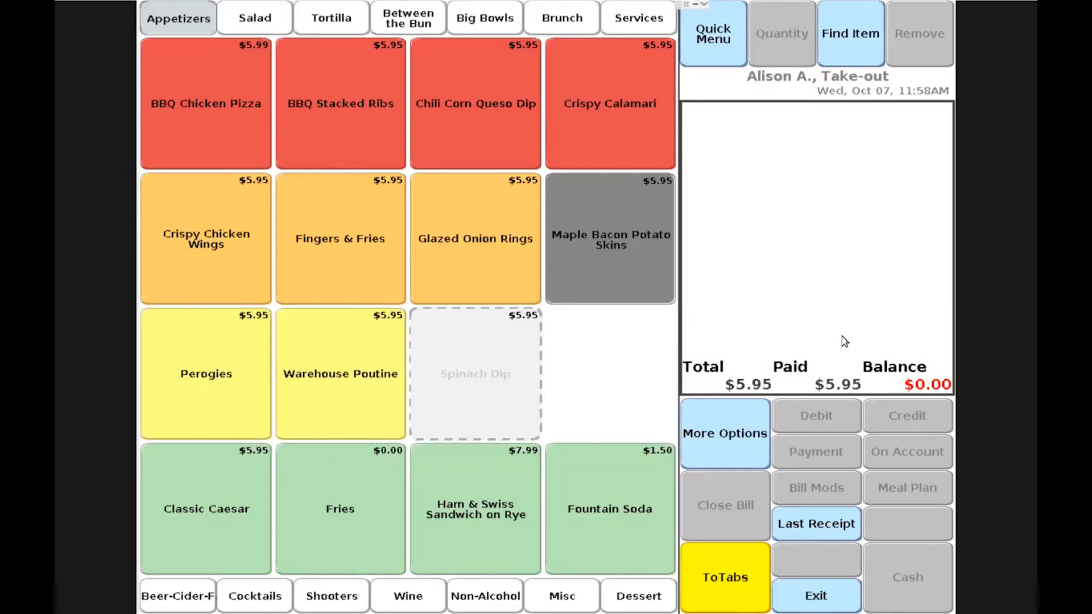
click(815, 524)
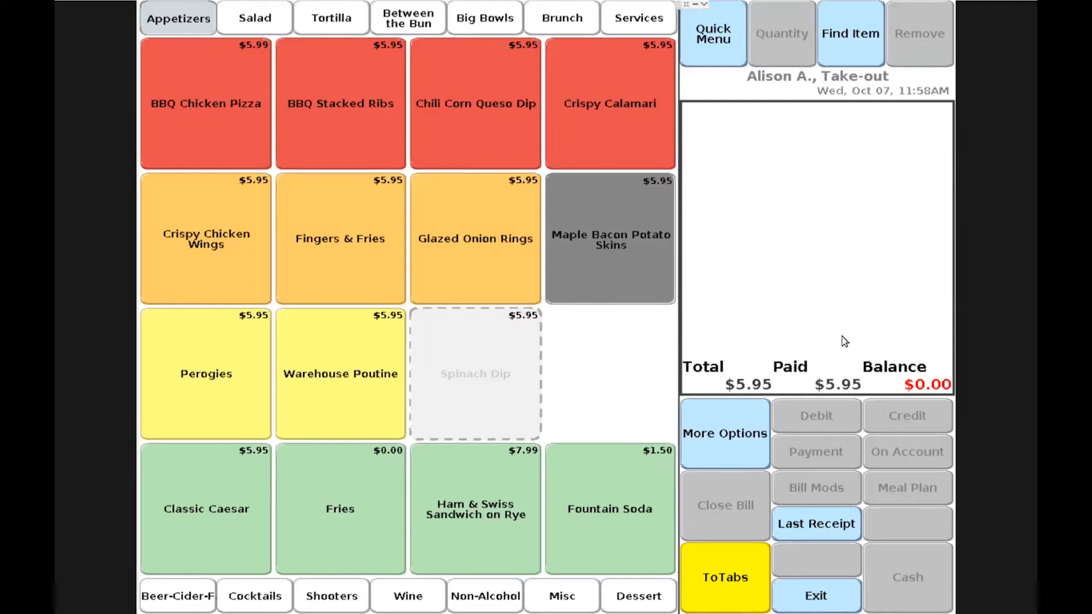
Step: Add Fingers & Fries and Crispy Chicken Wings from Appetizers, totalling $11.90
click(341, 238)
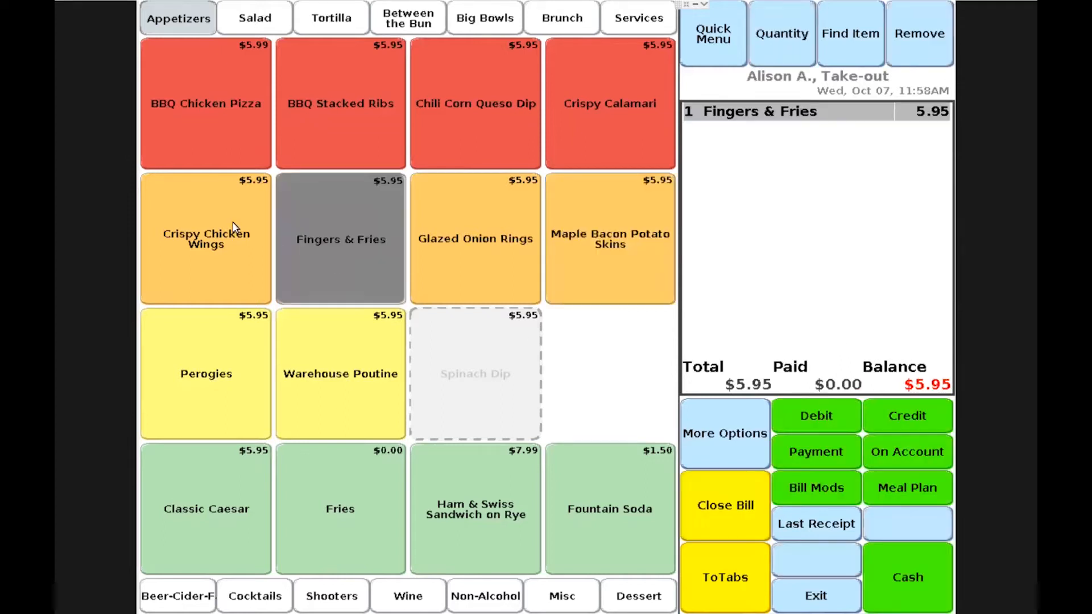
click(205, 239)
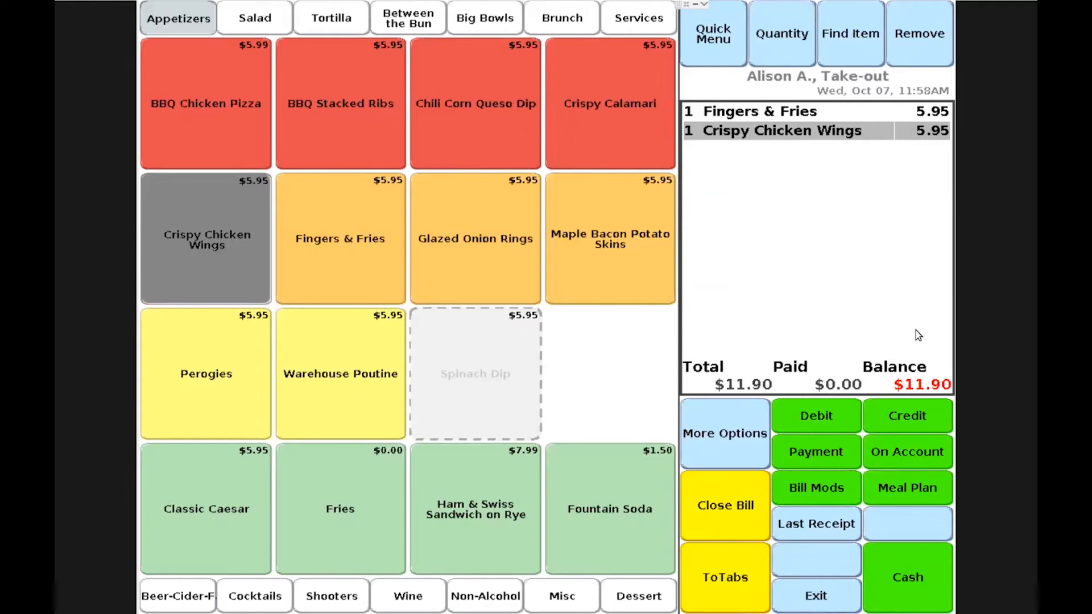
mouse_move(729, 586)
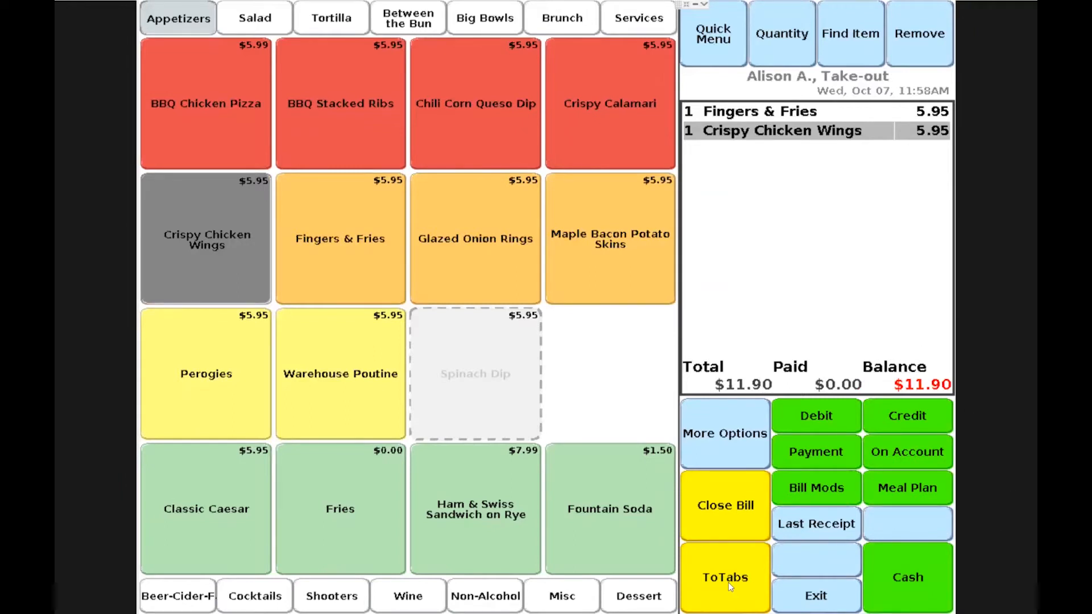
Step: Save the $11.90 order as a tab named 'Bob Smith'
click(724, 576)
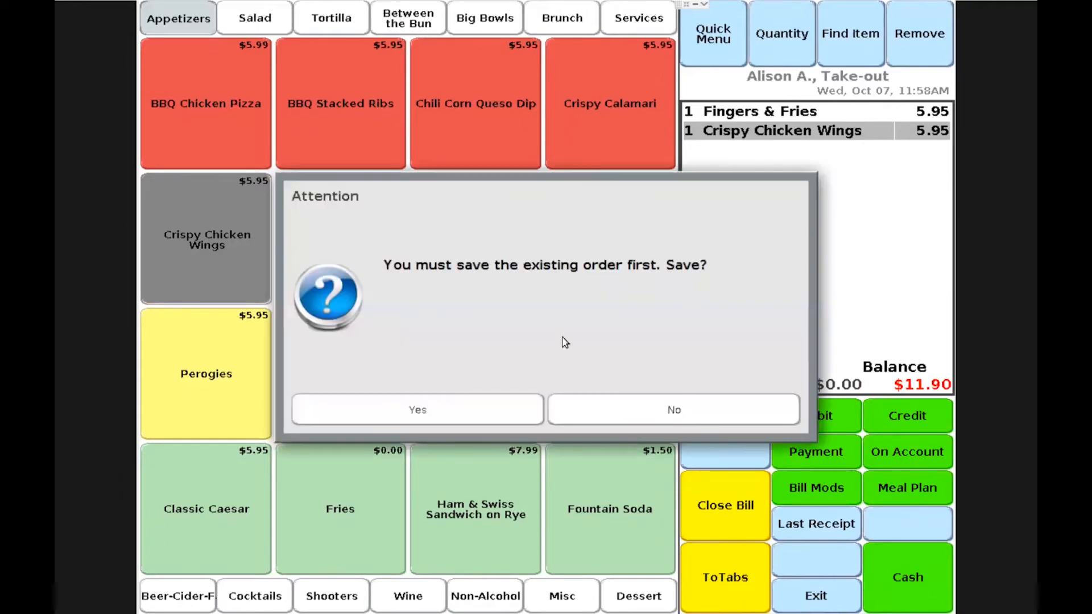
mouse_move(588, 353)
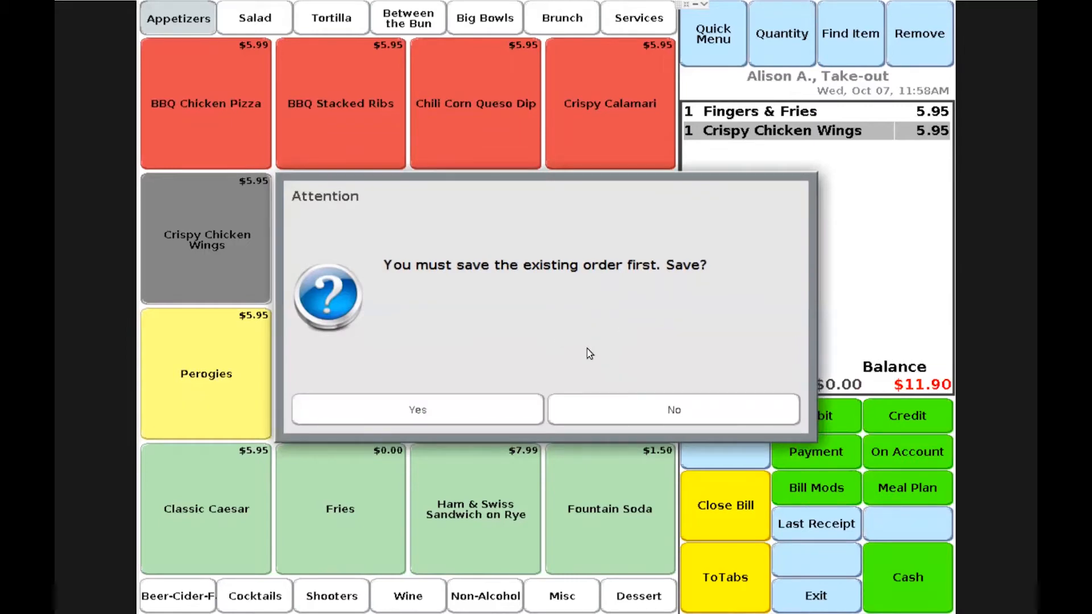
click(417, 409)
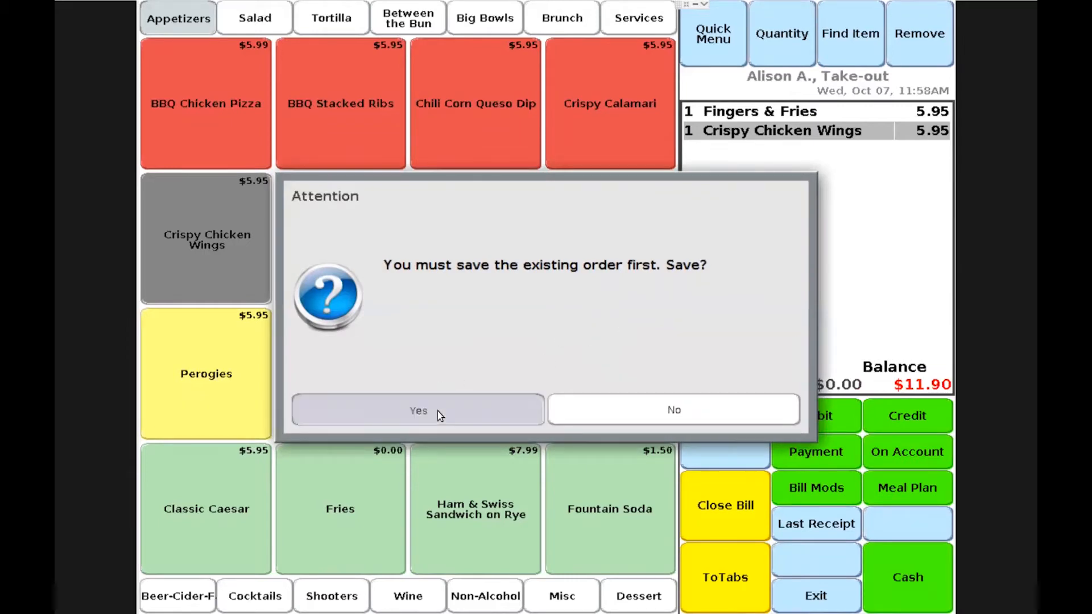
click(417, 410)
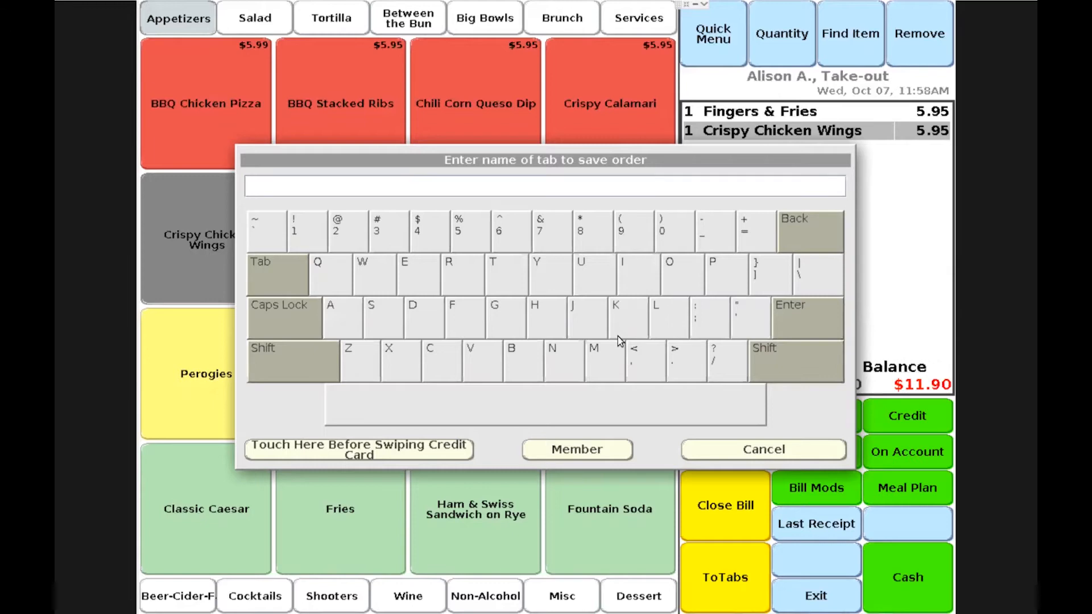
mouse_move(533, 303)
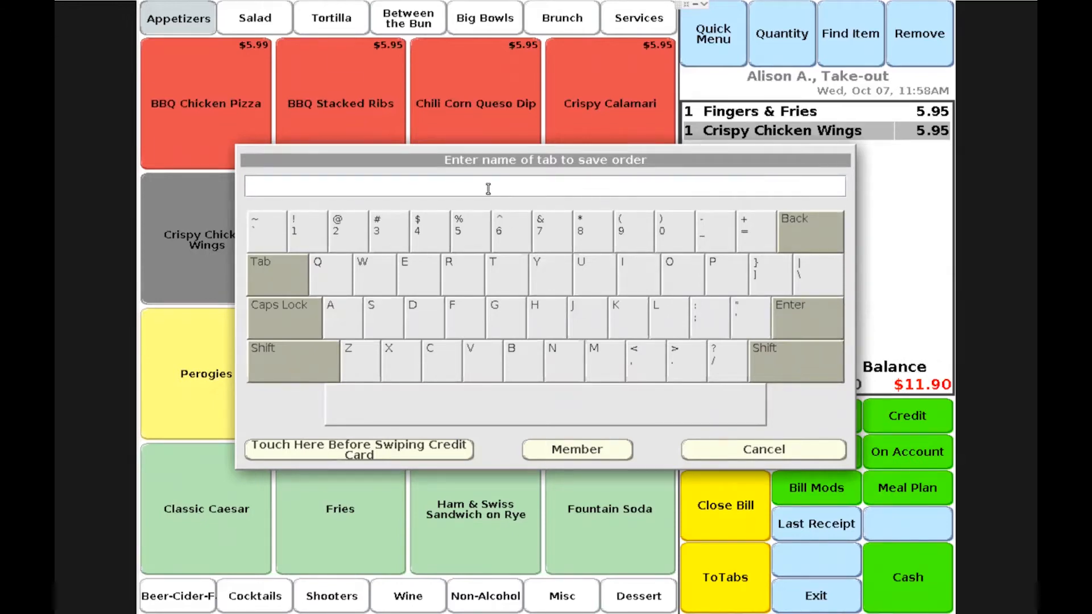
text(Bob)
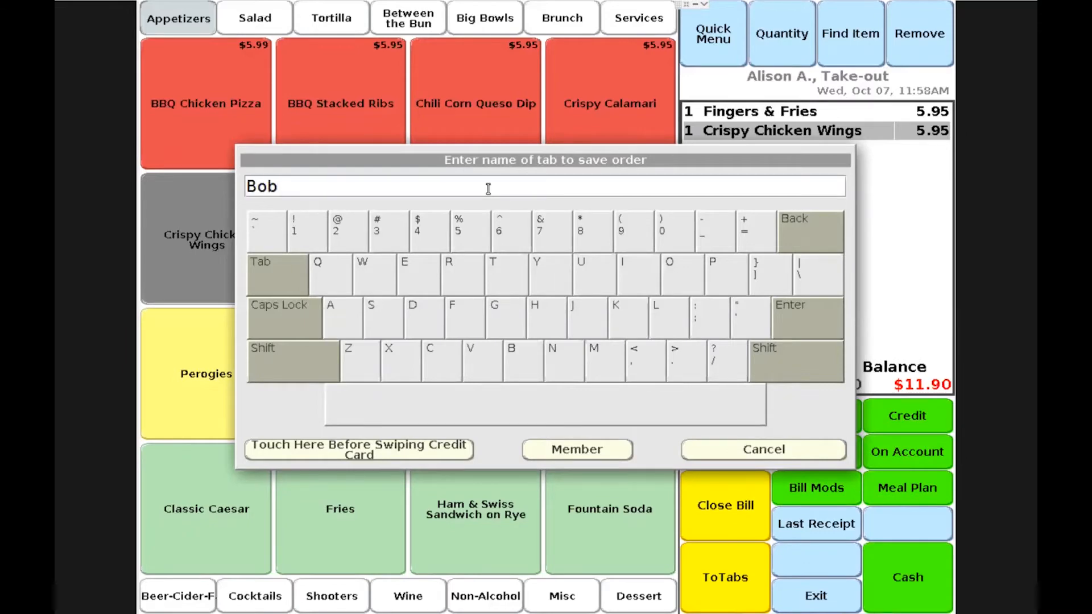
text(Smith)
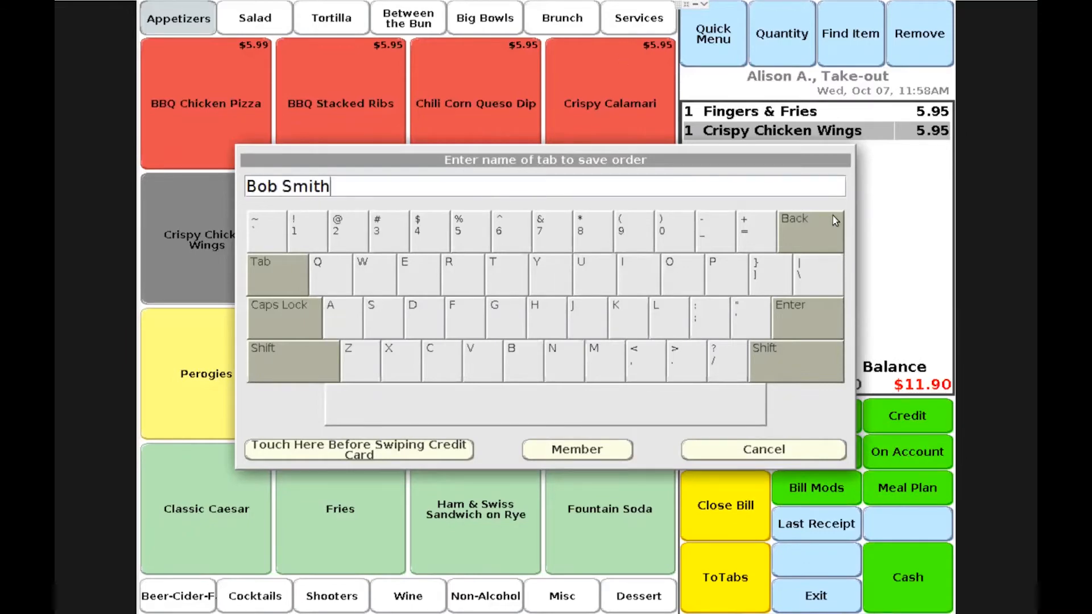
click(806, 317)
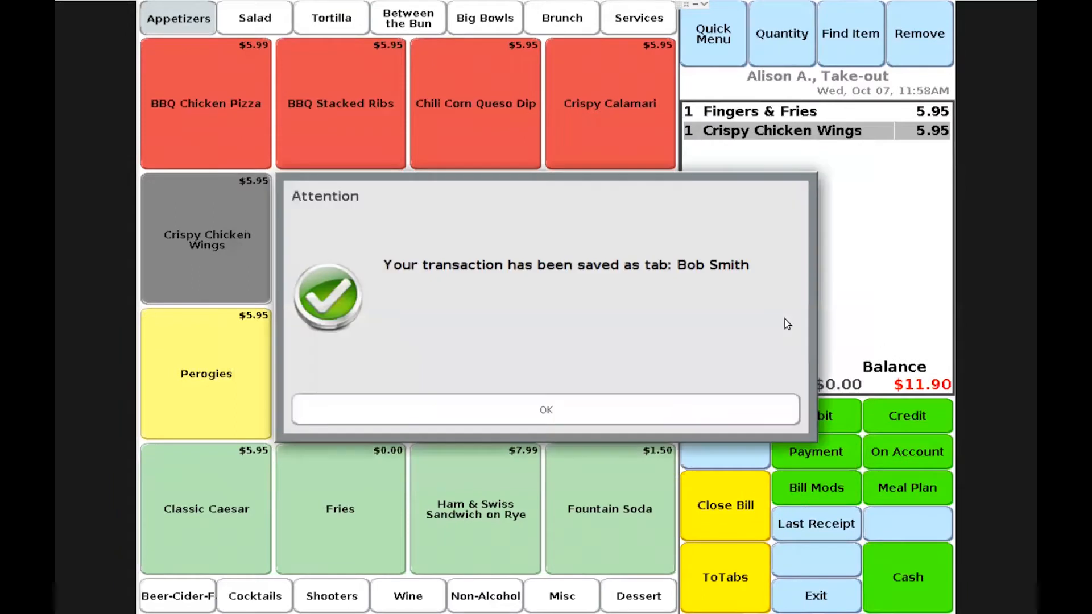
mouse_move(853, 328)
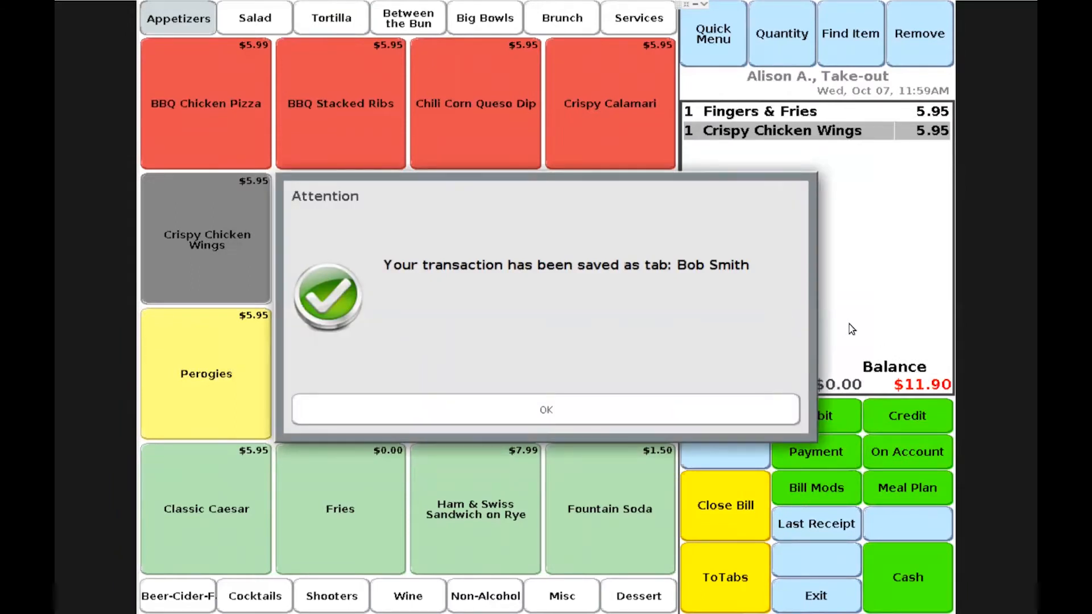
mouse_move(724, 416)
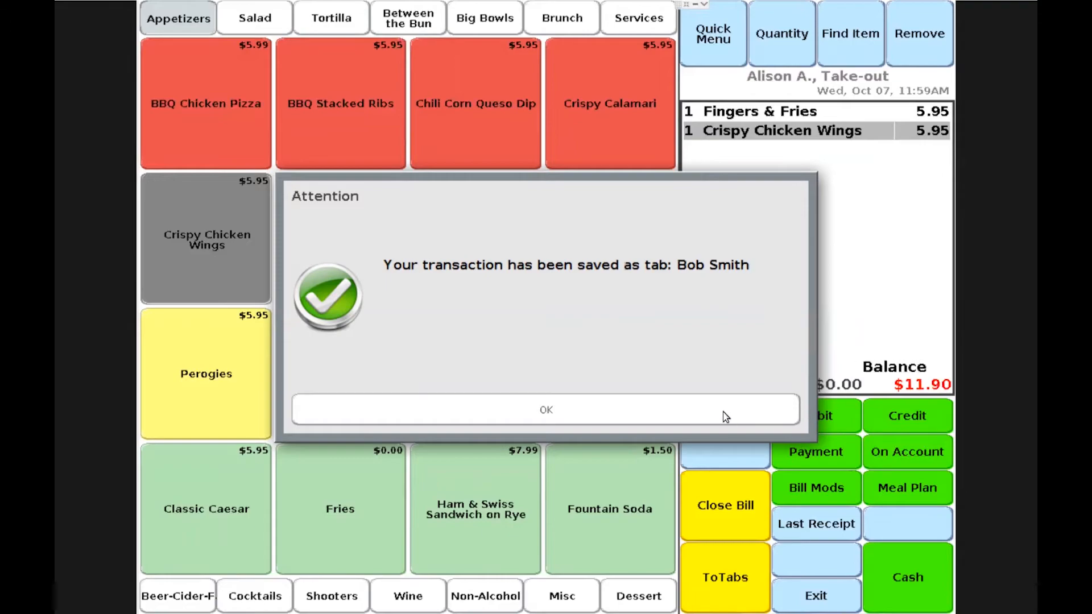
Step: Dismiss the saved-tab confirmation to view Bob Smith's open tab in the listing
click(546, 410)
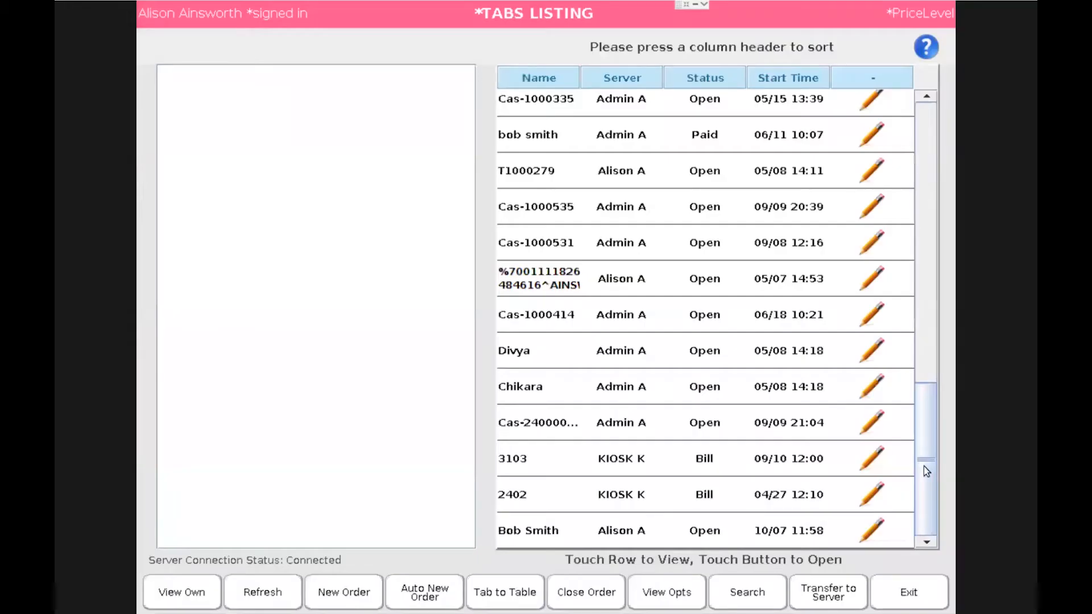
mouse_move(562, 558)
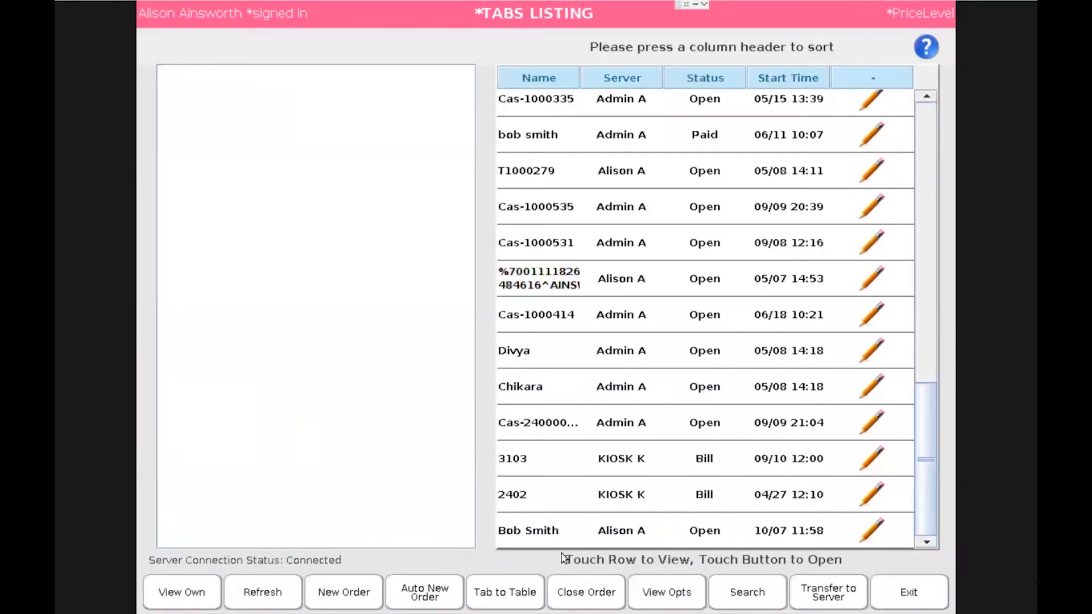
mouse_move(662, 550)
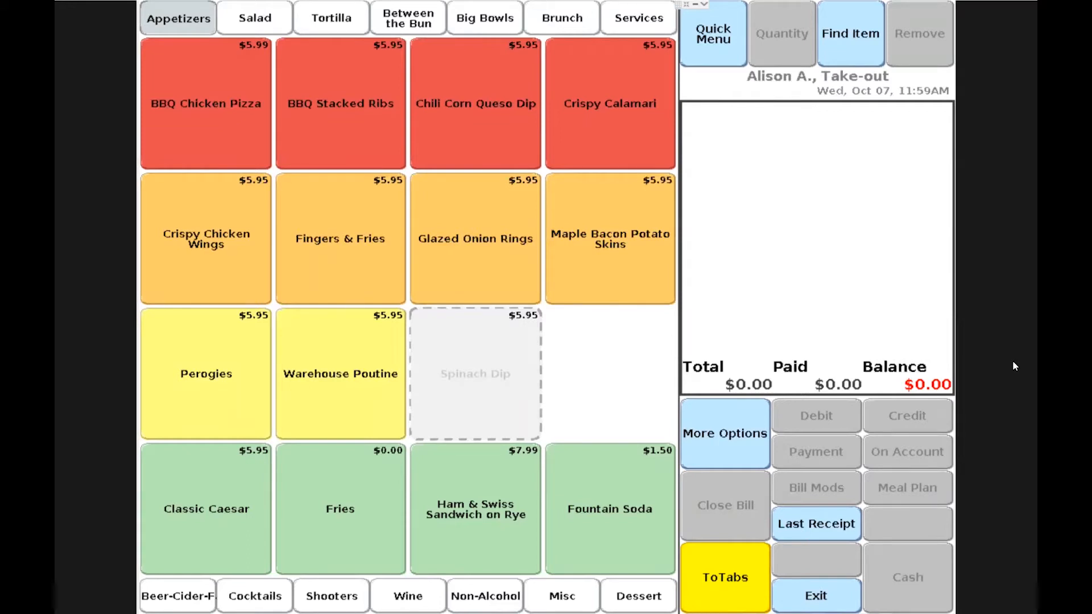
mouse_move(982, 452)
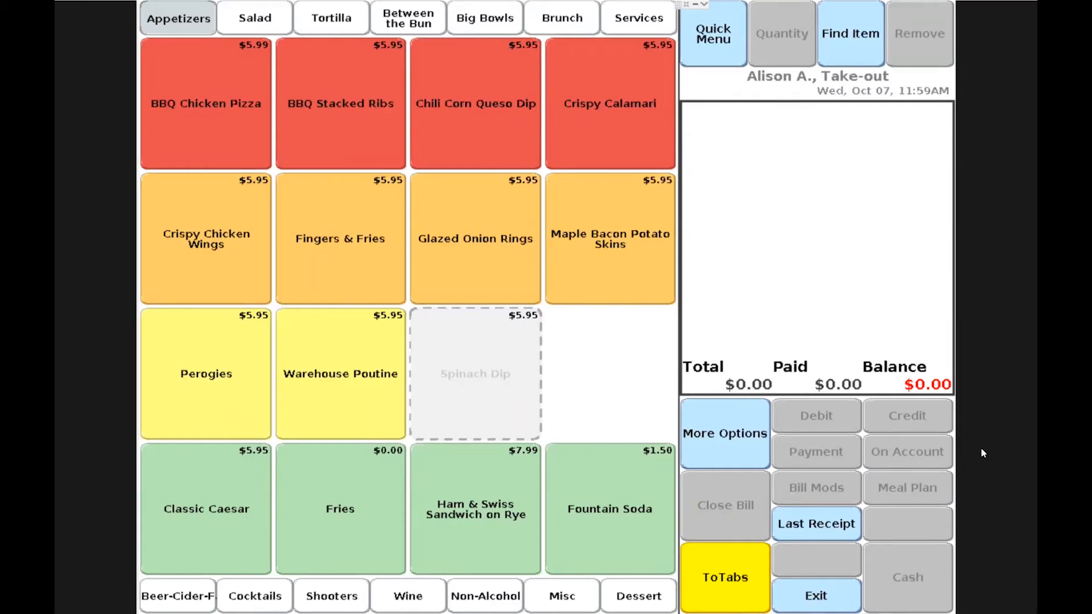
Step: Retrieve Bob Smith's tab, pay $11.90 in cash, and close the bill
click(724, 576)
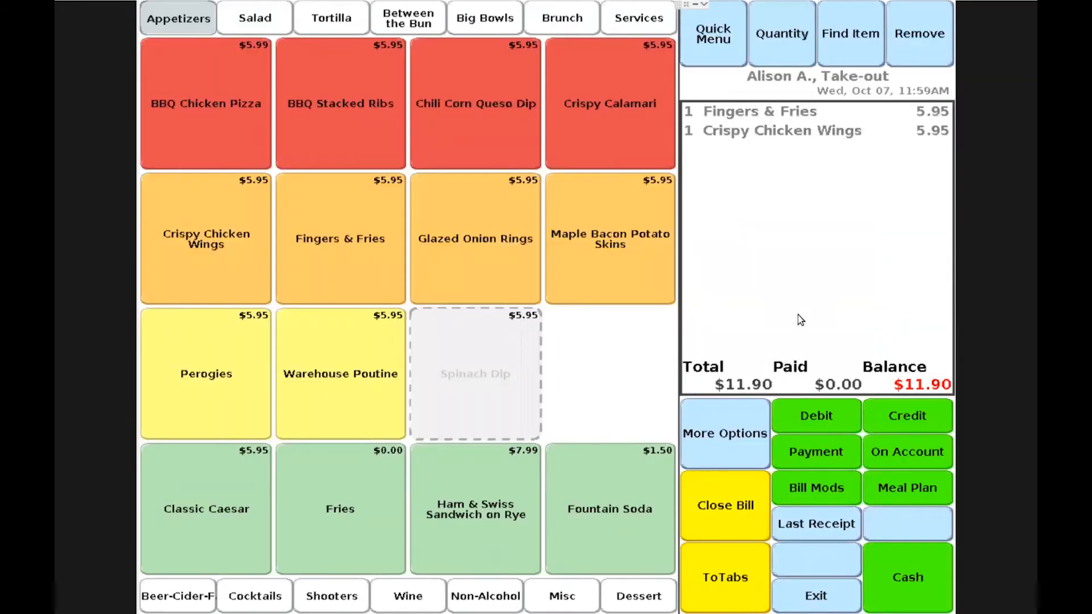
mouse_move(831, 398)
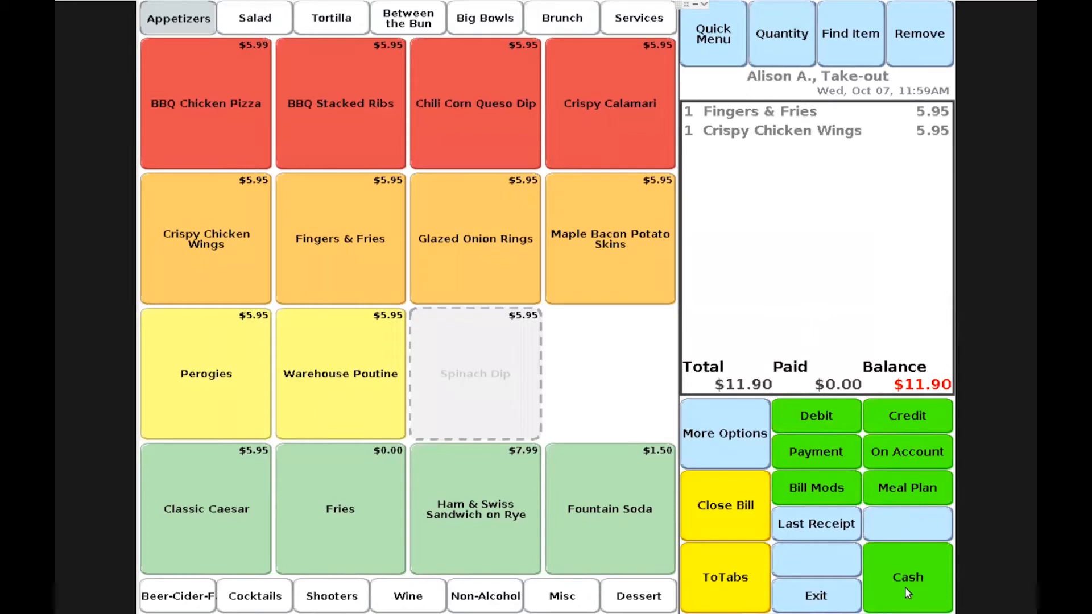
click(906, 577)
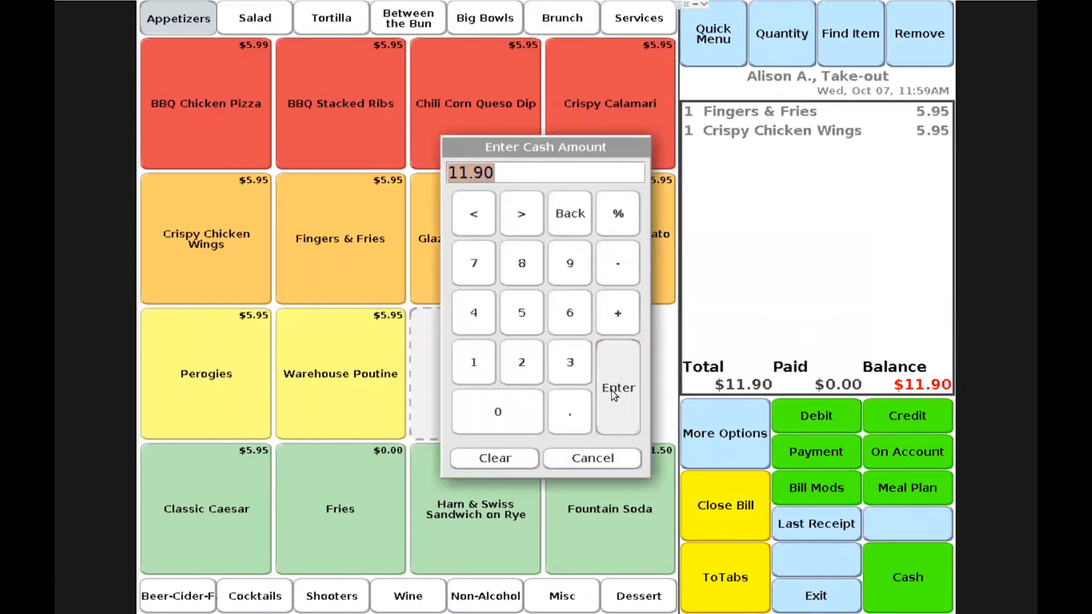
click(617, 387)
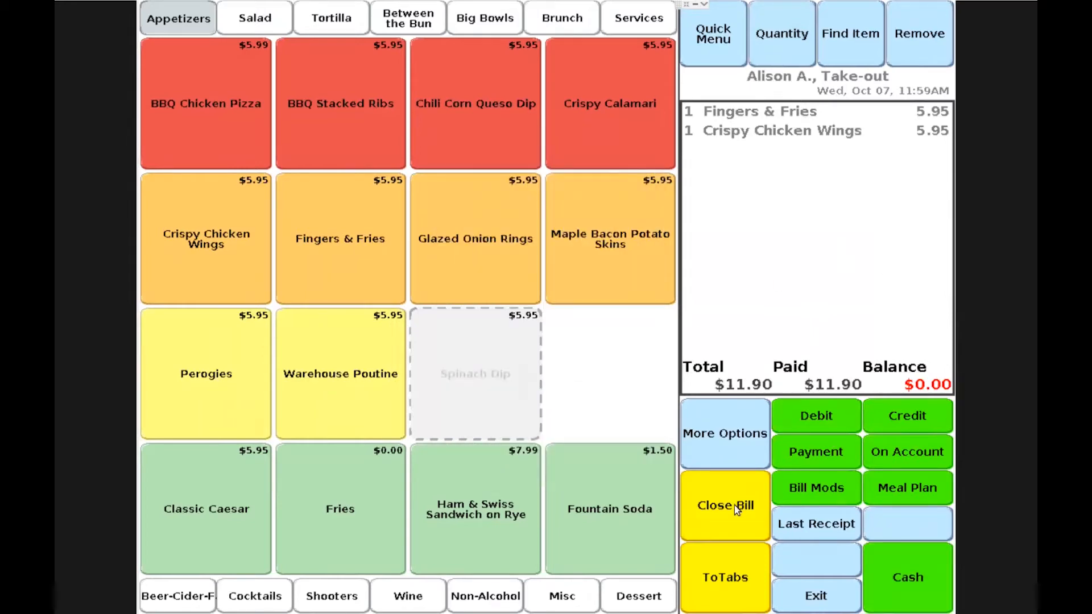
click(723, 505)
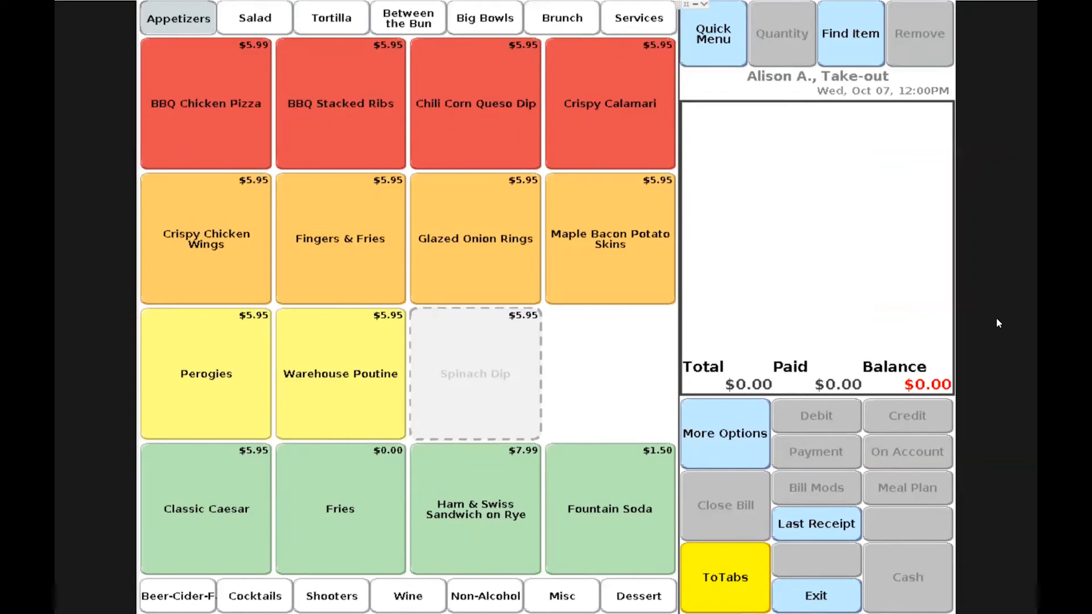
mouse_move(989, 435)
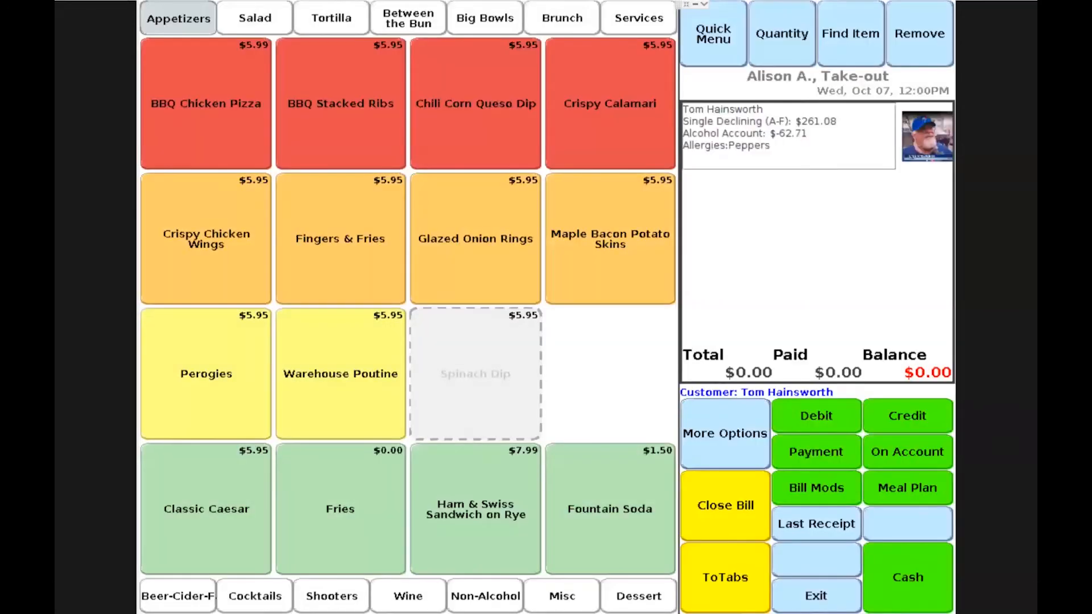
mouse_move(857, 326)
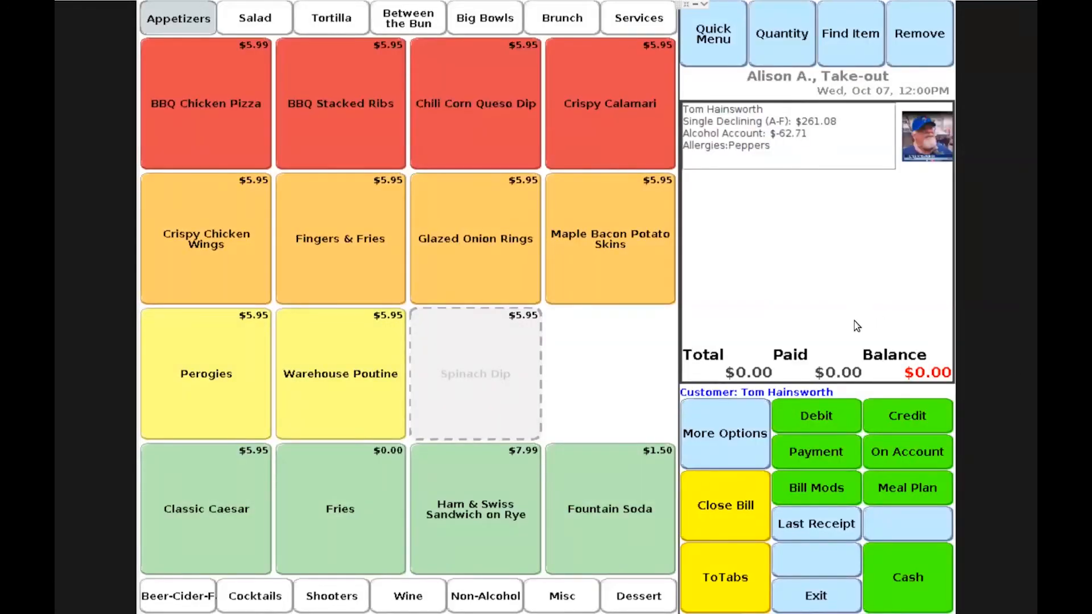
Step: Charge Maple Bacon Potato Skins ($5.95) on account and close the bill
click(609, 238)
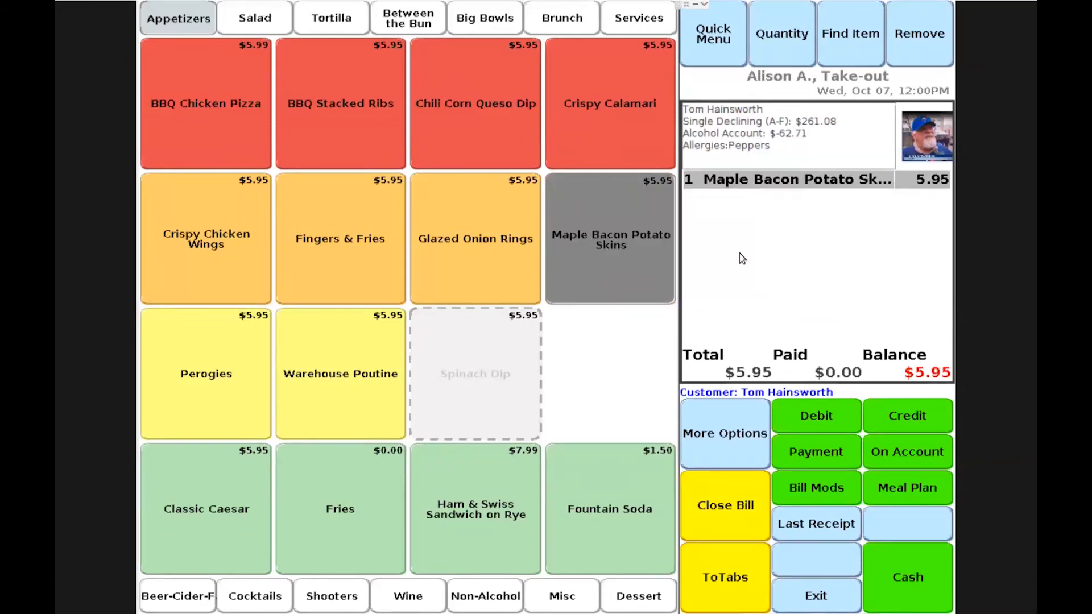
mouse_move(946, 379)
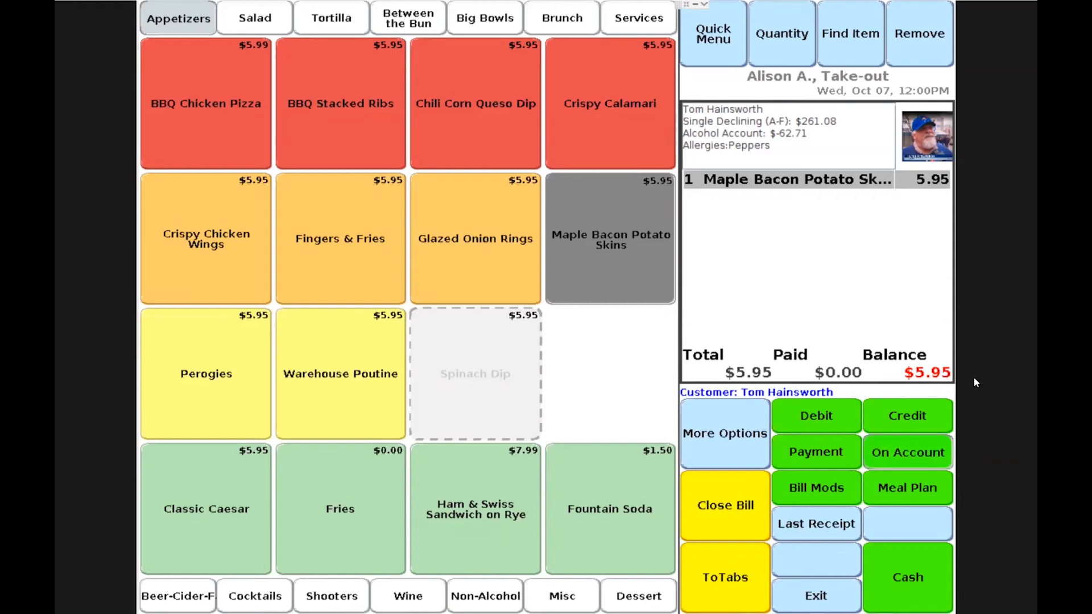
click(907, 452)
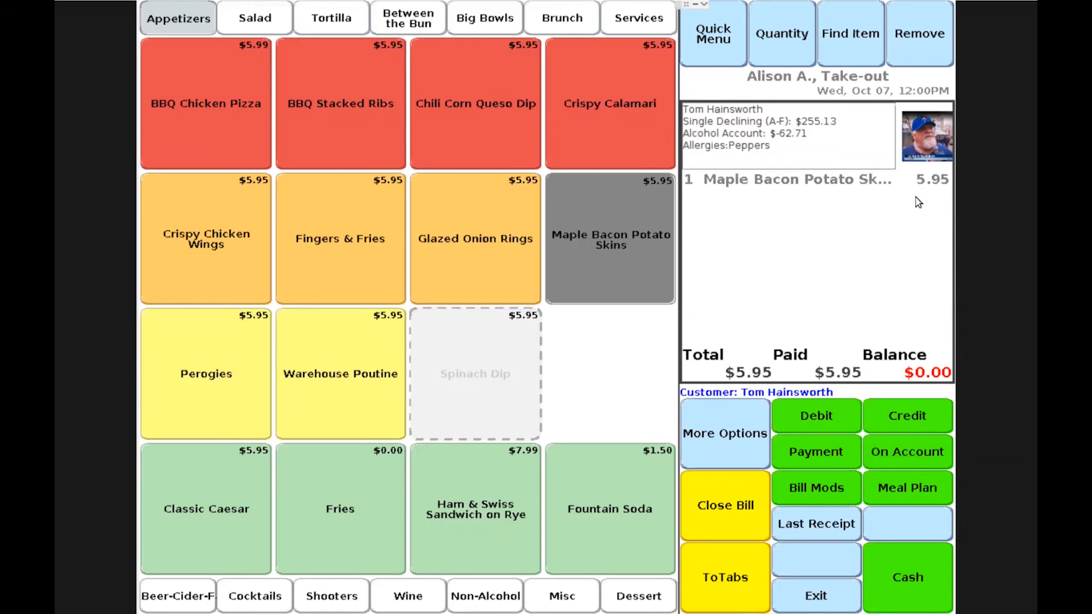
mouse_move(916, 198)
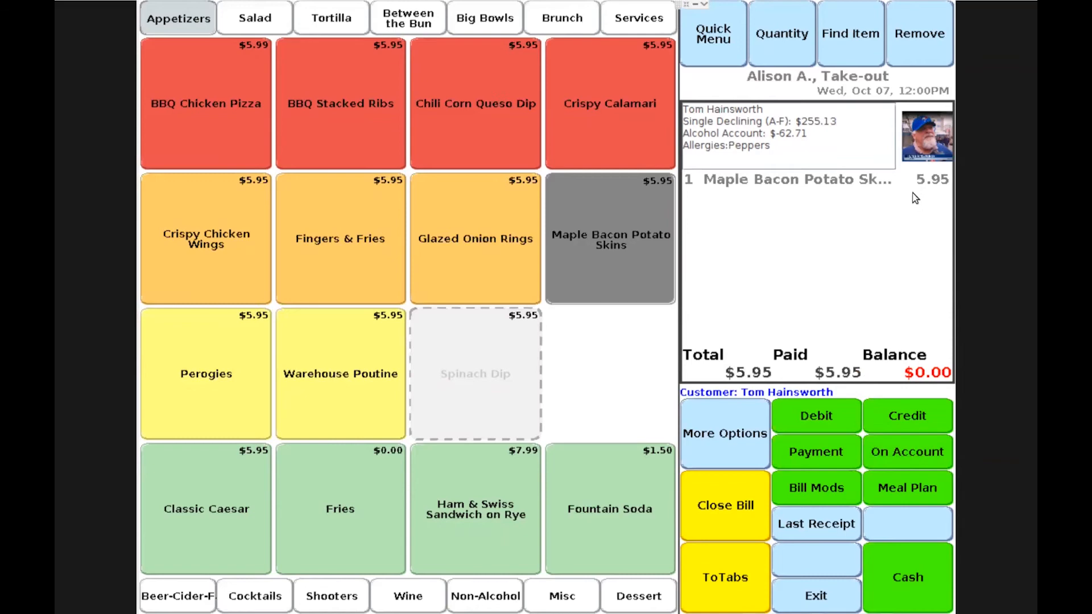
mouse_move(705, 522)
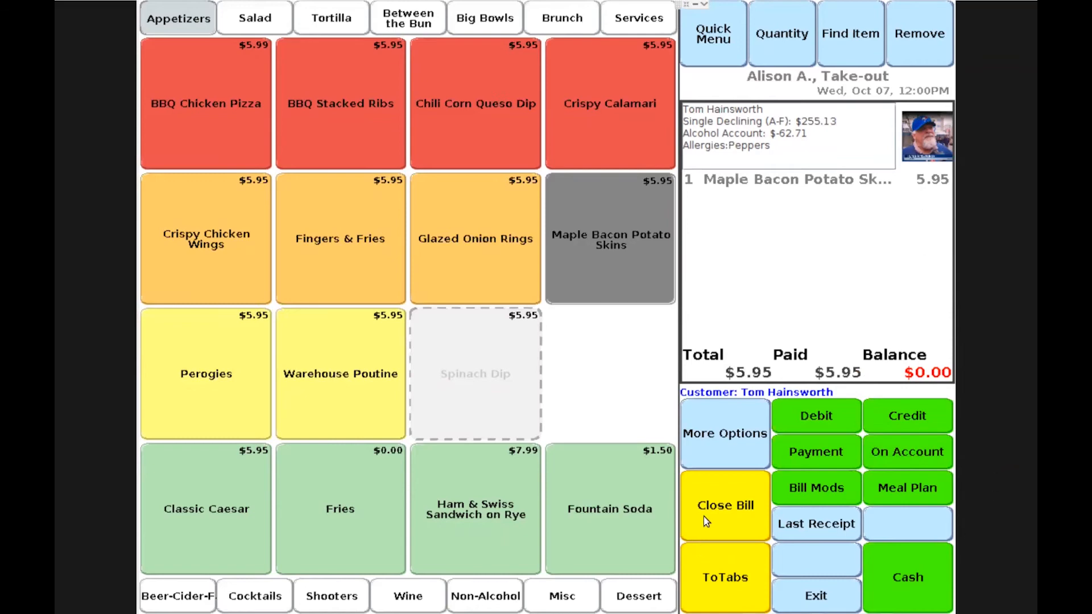
click(724, 505)
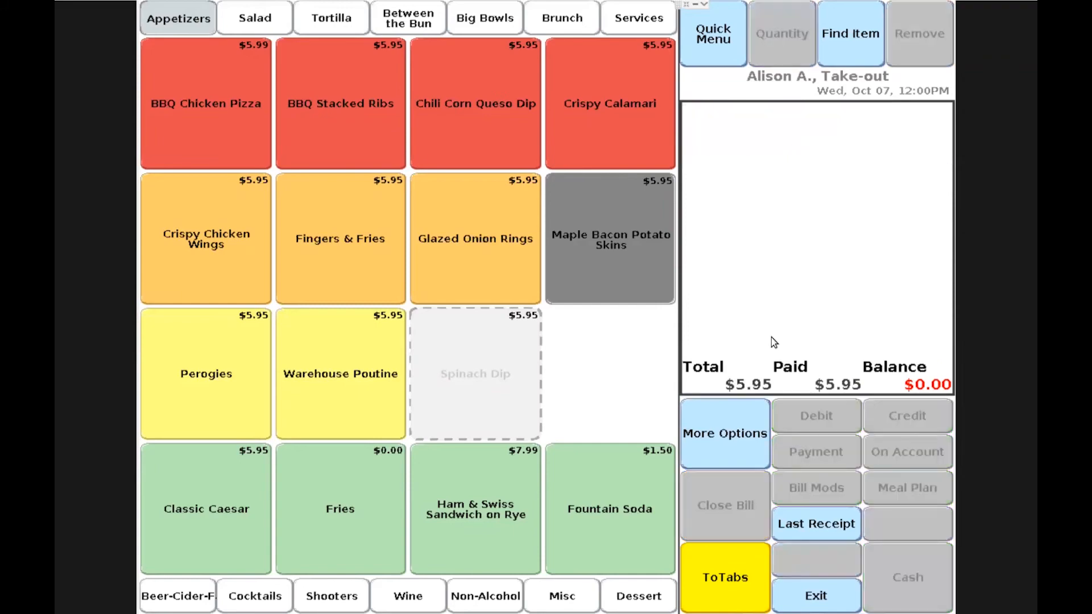